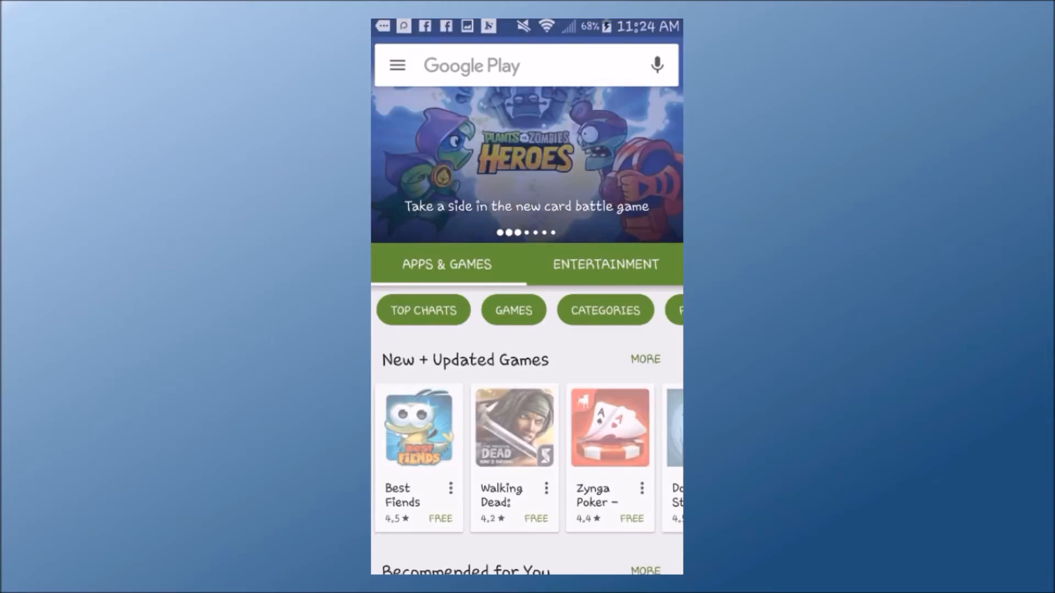
- Search Play Store for 'ca', install CamScanner from its listing and accept its permissions
{"action": "left_click", "coordinate": [526, 63]}
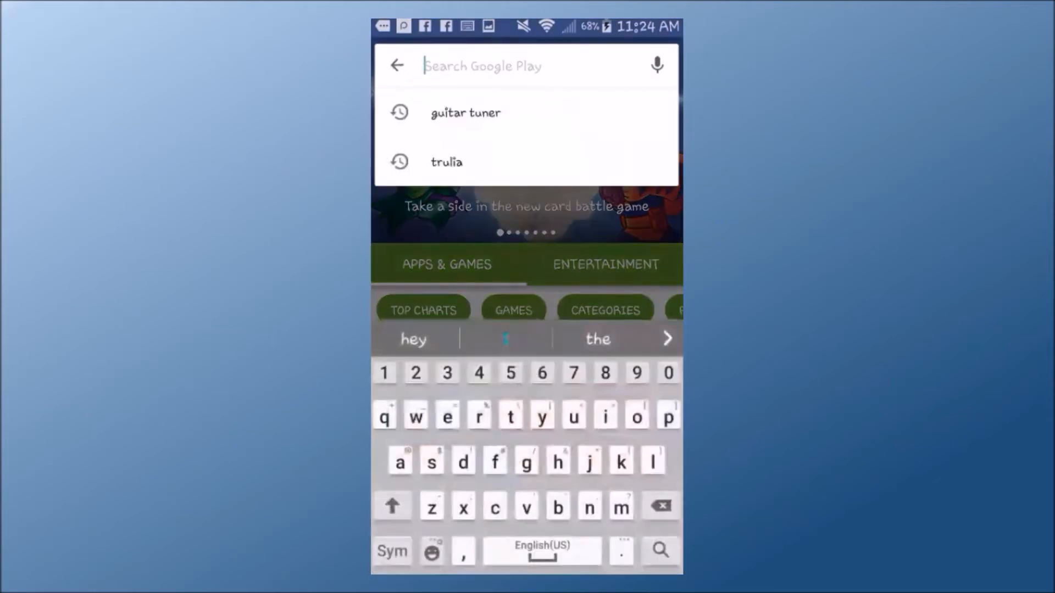
{"action": "type", "text": "cams"}
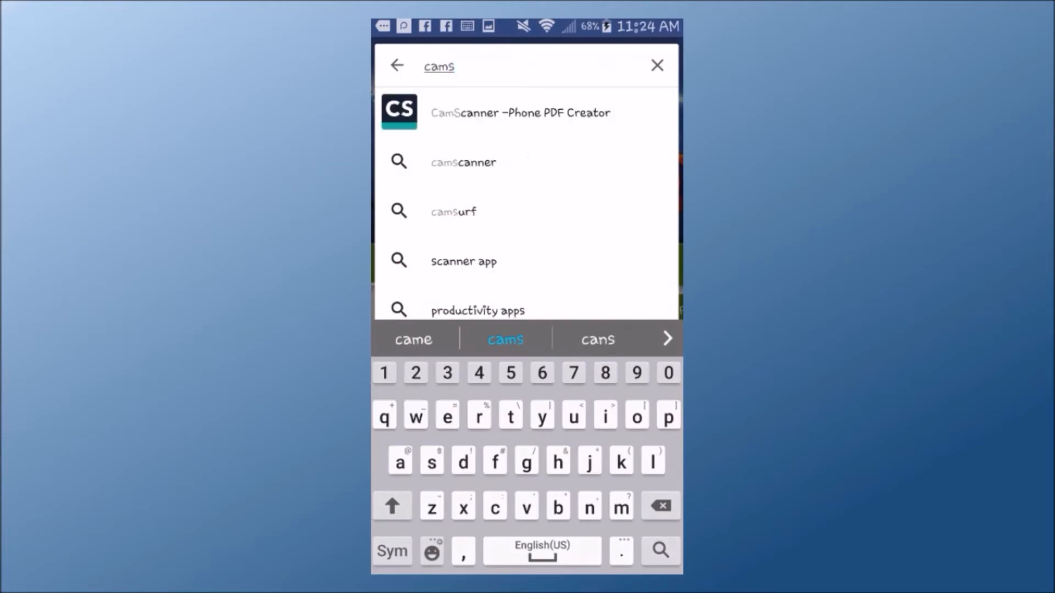
{"action": "left_click", "coordinate": [521, 112]}
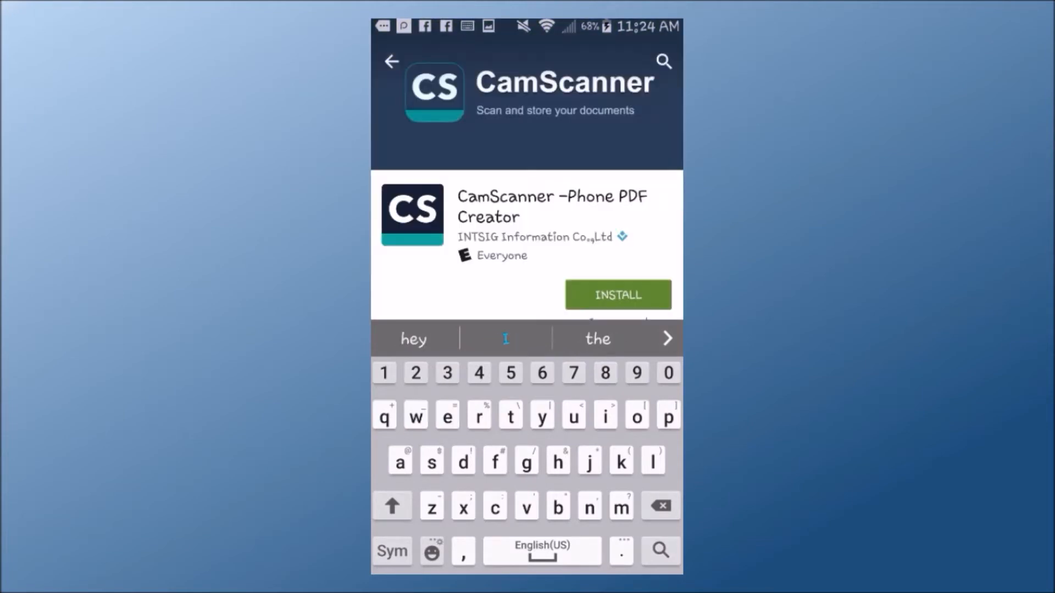
{"action": "left_click", "coordinate": [617, 295]}
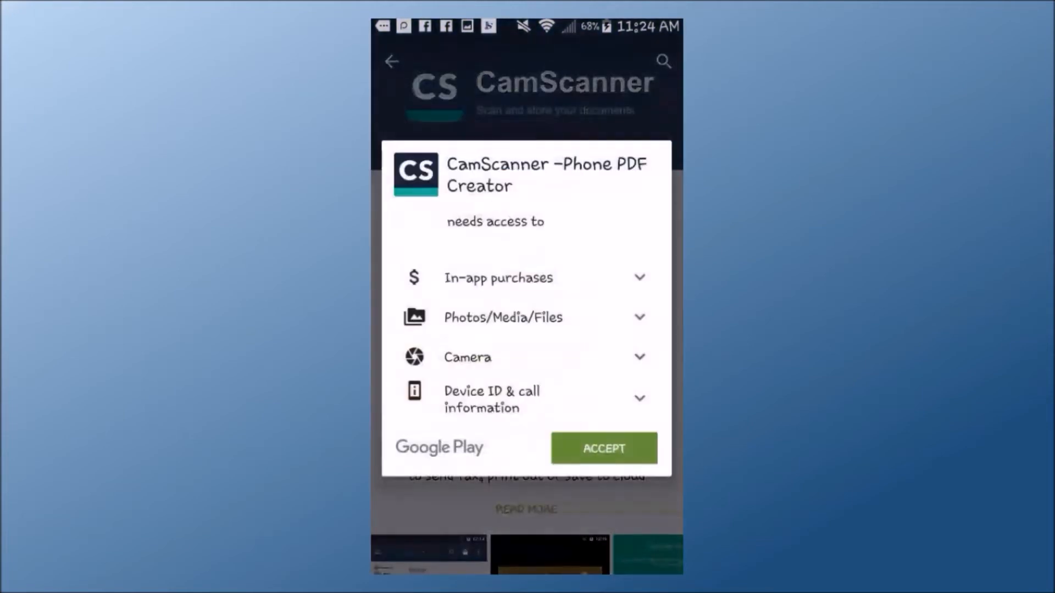
{"action": "left_click", "coordinate": [605, 448]}
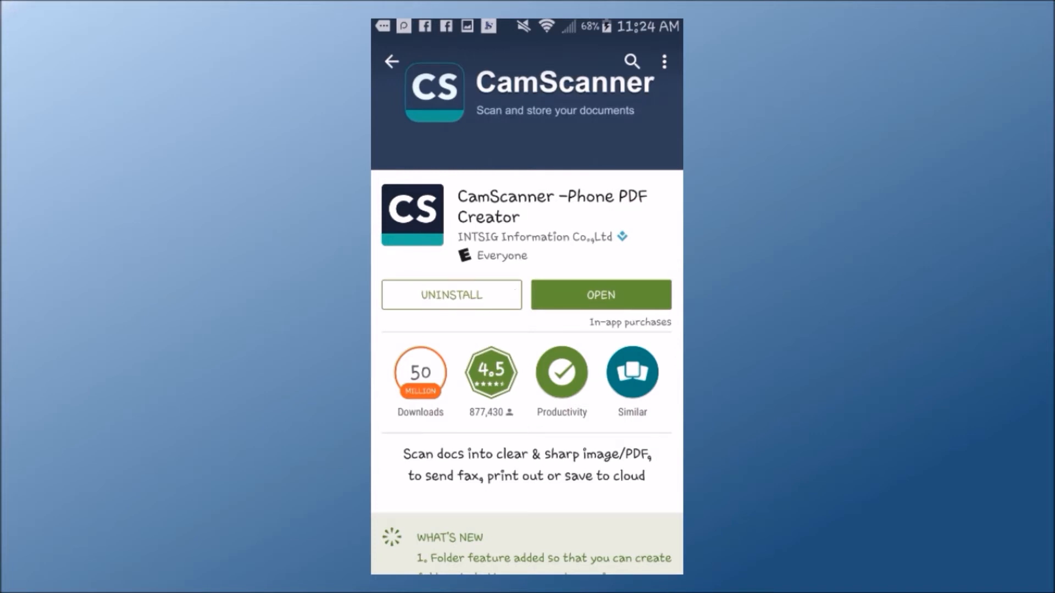
- Launch CamScanner, pass the intro screens and sign in with the existing account
{"action": "left_click", "coordinate": [600, 295]}
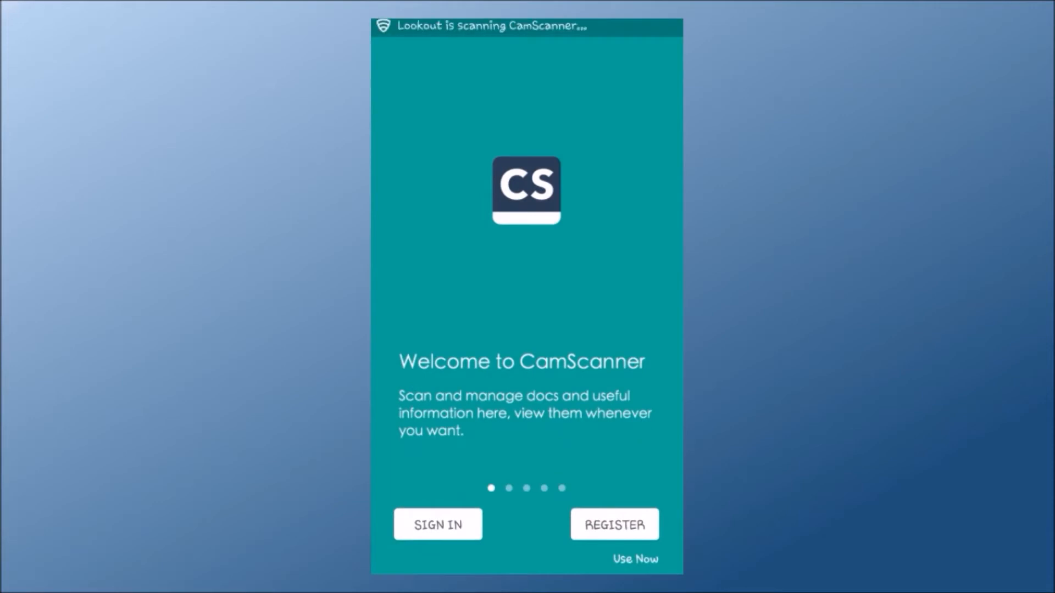
{"action": "scroll", "scroll_direction": "left", "scroll_amount": 3}
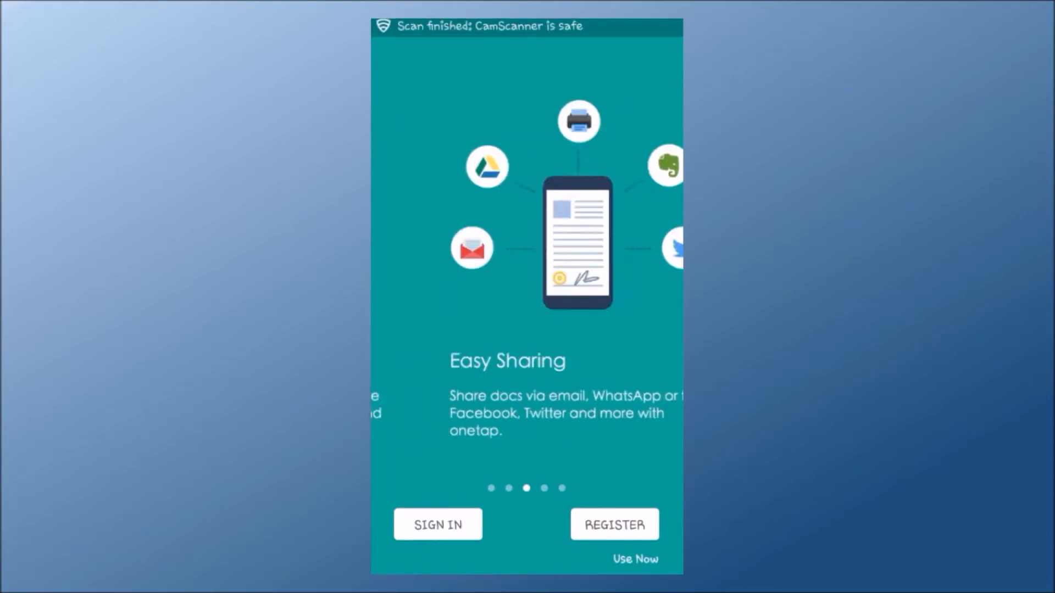
{"action": "scroll", "scroll_direction": "left", "scroll_amount": 3}
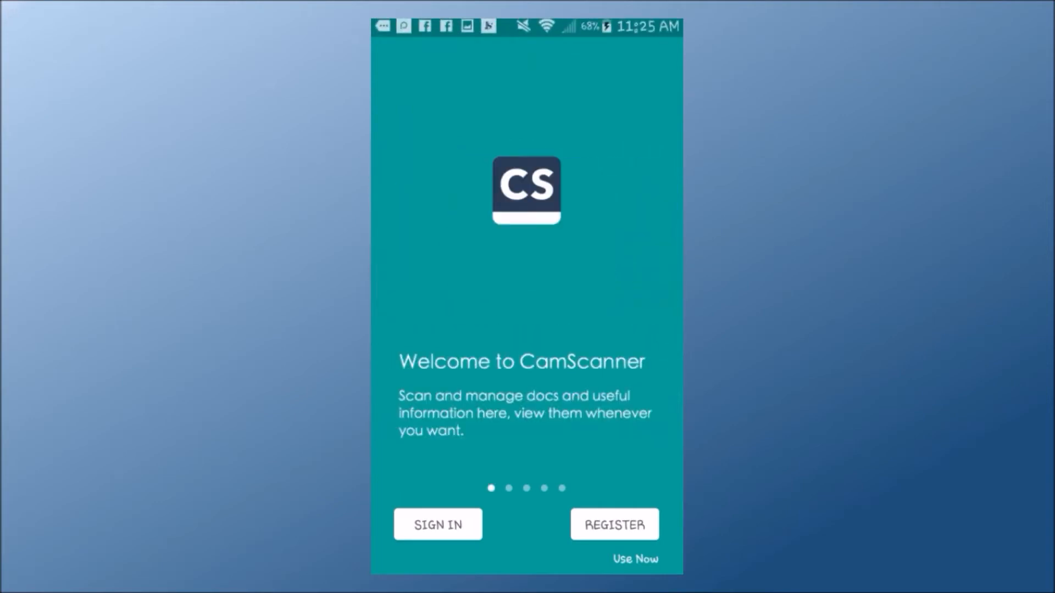
{"action": "left_click", "coordinate": [438, 524]}
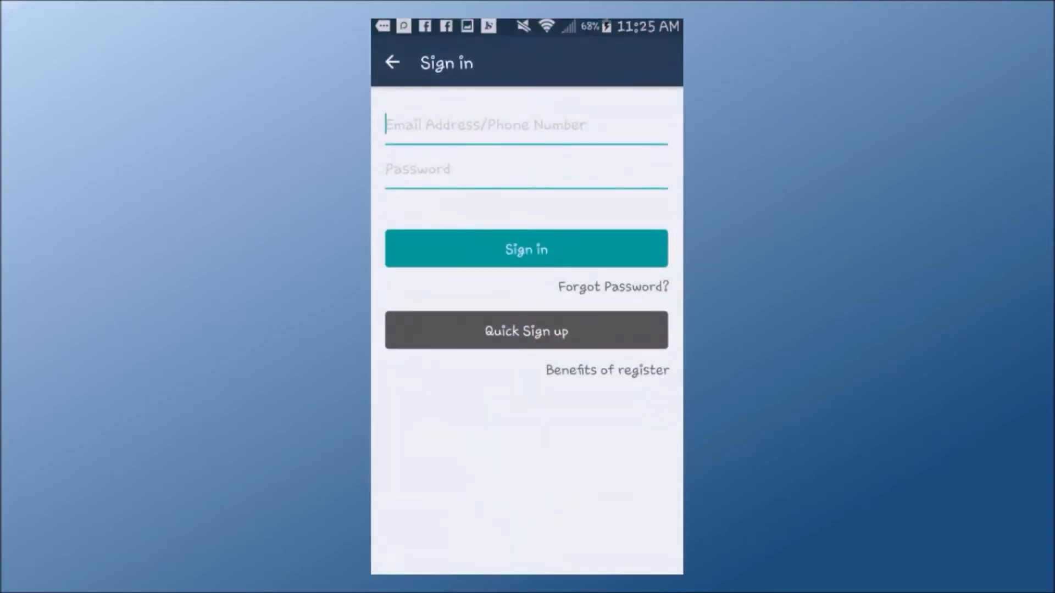
{"action": "left_click", "coordinate": [525, 248]}
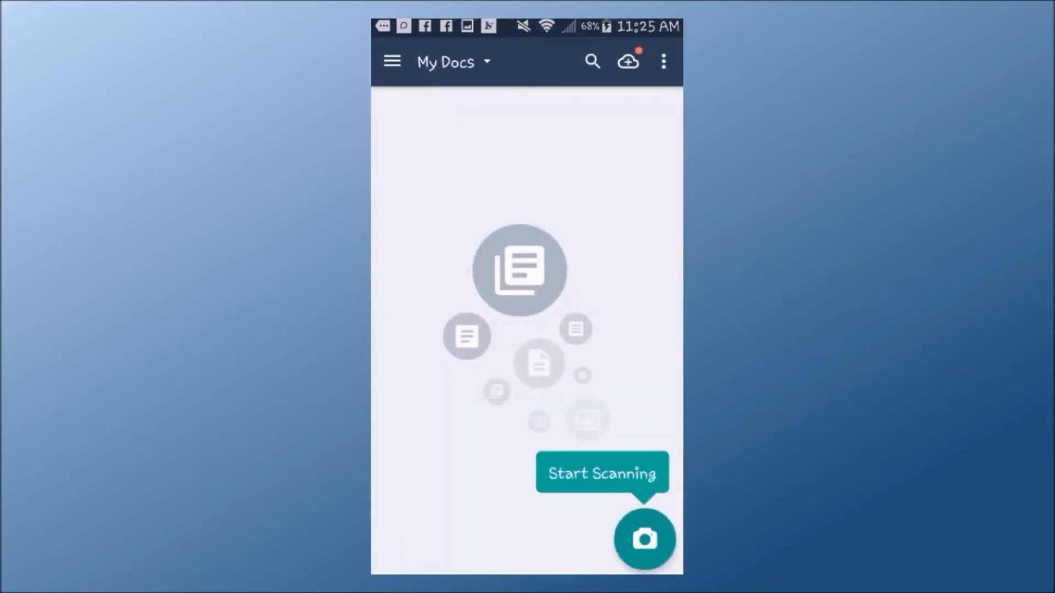
- Browse the side menu, Settings and Help section before returning to My Docs
{"action": "left_click", "coordinate": [391, 62]}
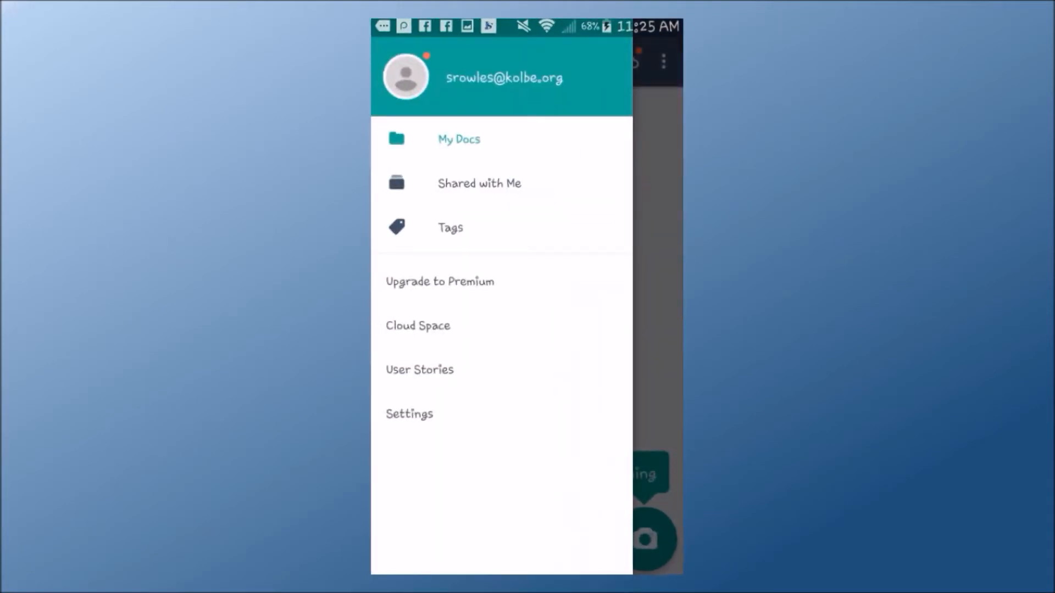
{"action": "left_click", "coordinate": [409, 413]}
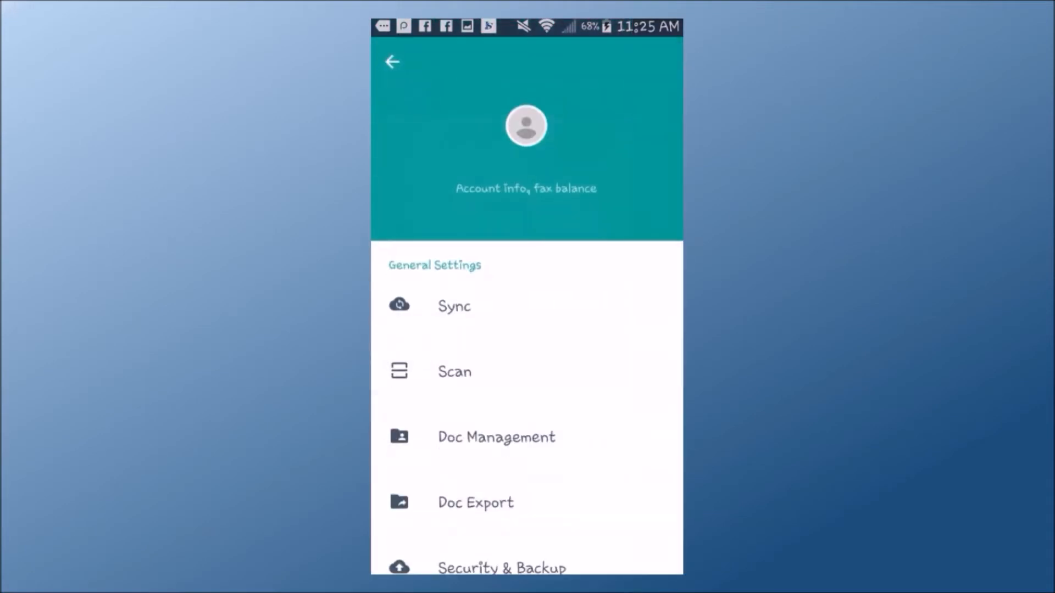
{"action": "scroll", "scroll_direction": "down", "scroll_amount": 3}
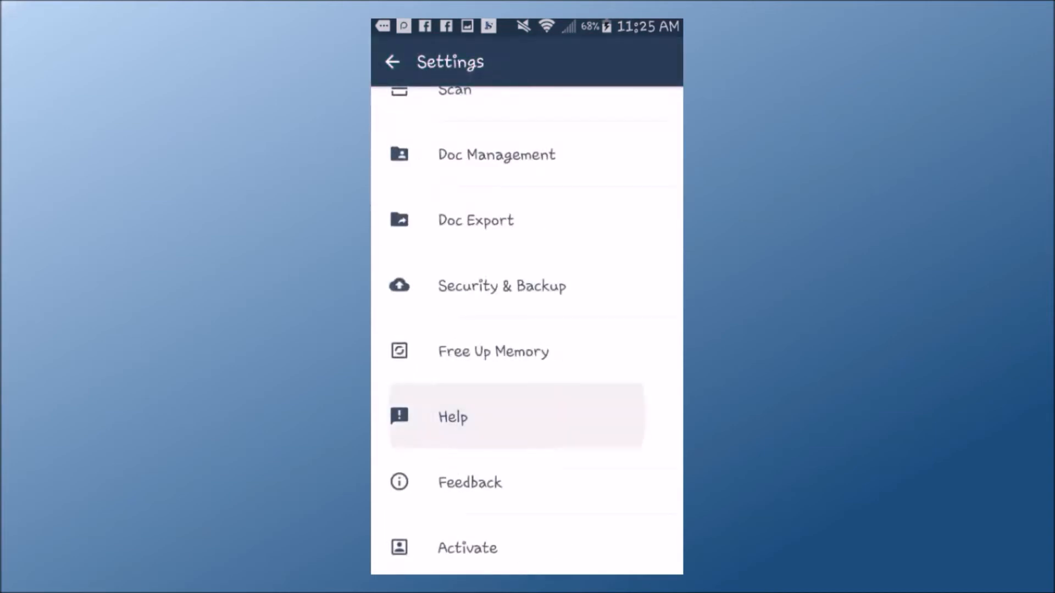
{"action": "left_click", "coordinate": [452, 418]}
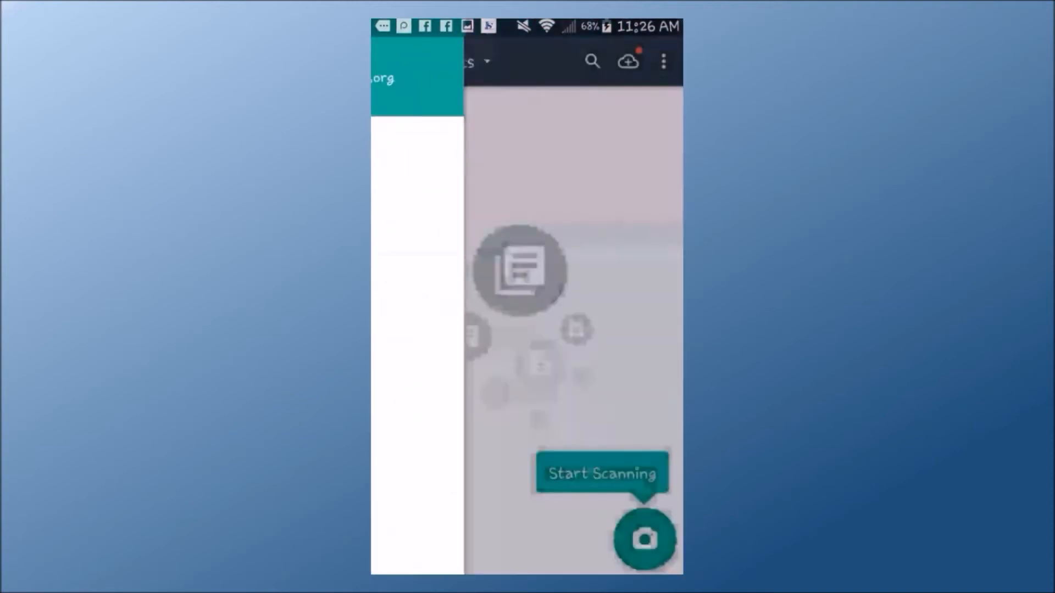
- Photograph the first textbook page and accept the cropped, enhanced scan as page 01
{"action": "left_click", "coordinate": [391, 60]}
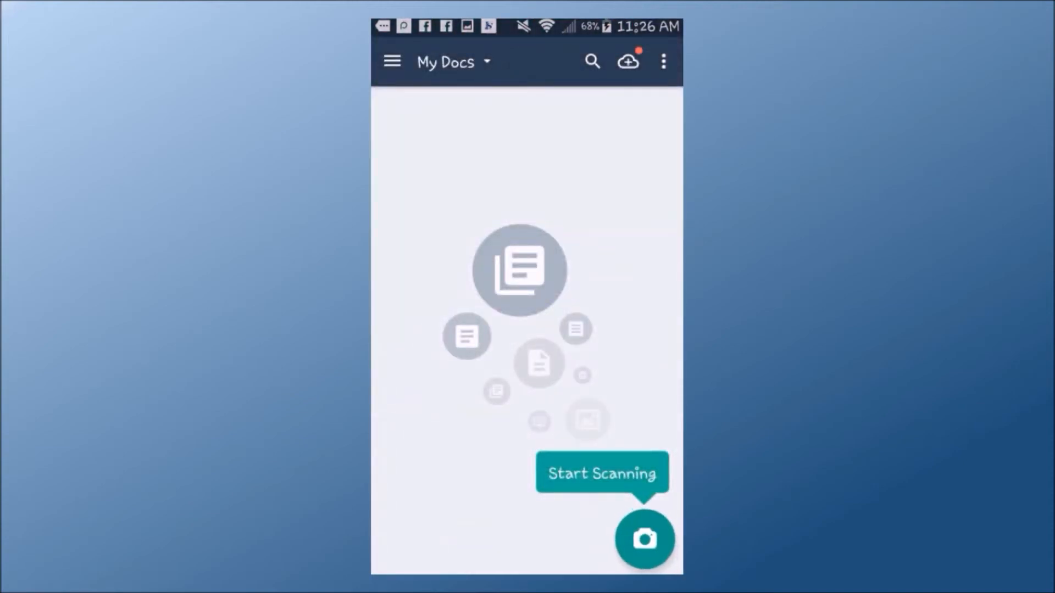
{"action": "left_click", "coordinate": [649, 540]}
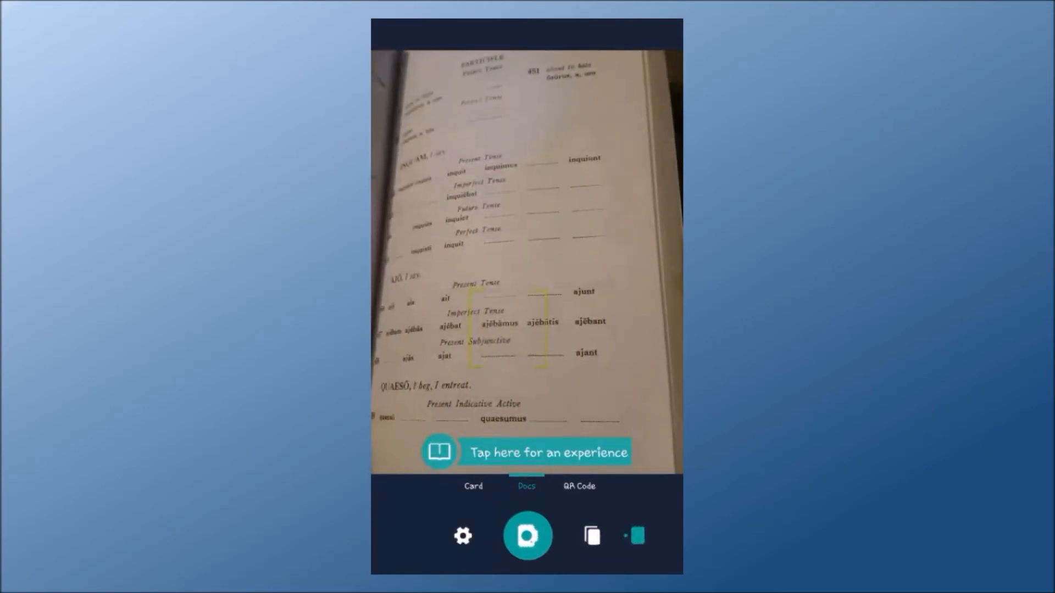
{"action": "left_click", "coordinate": [527, 537]}
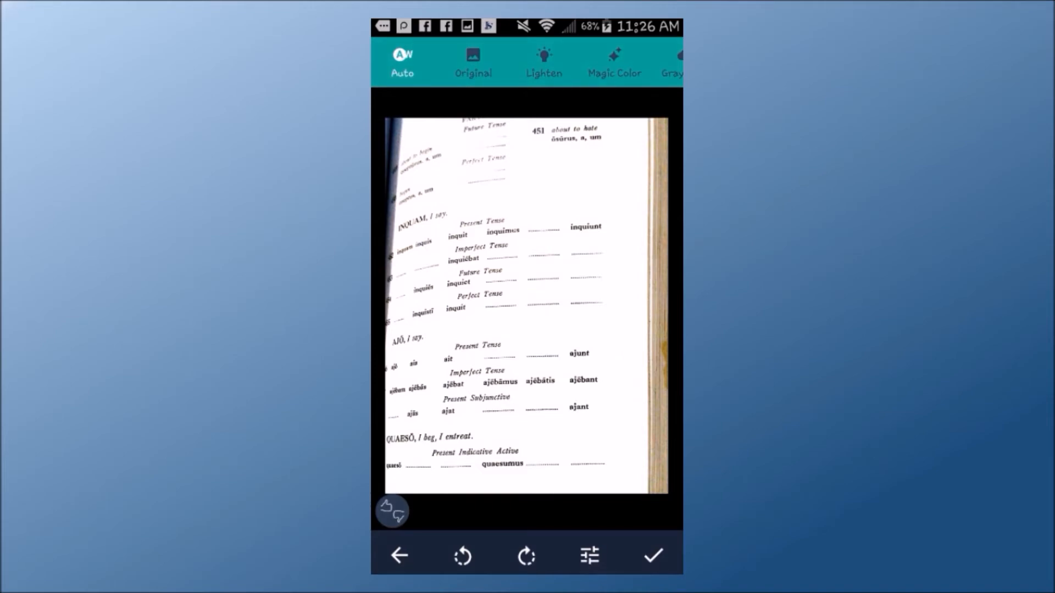
{"action": "left_click", "coordinate": [654, 556]}
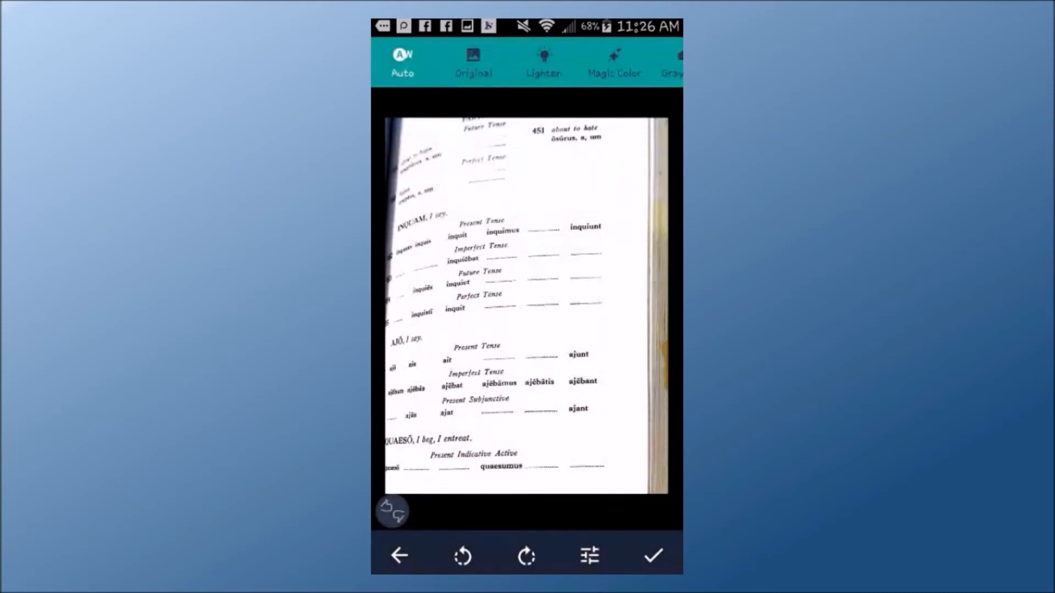
{"action": "left_click", "coordinate": [654, 558]}
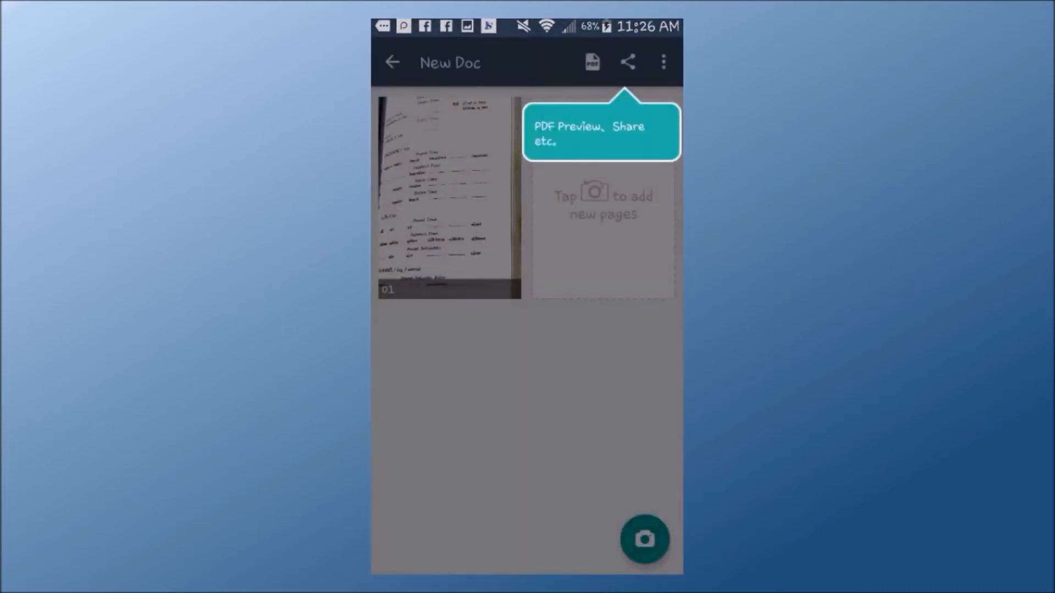
- Photograph the second textbook page, accept its crop and save it into New Doc
{"action": "left_click", "coordinate": [645, 540]}
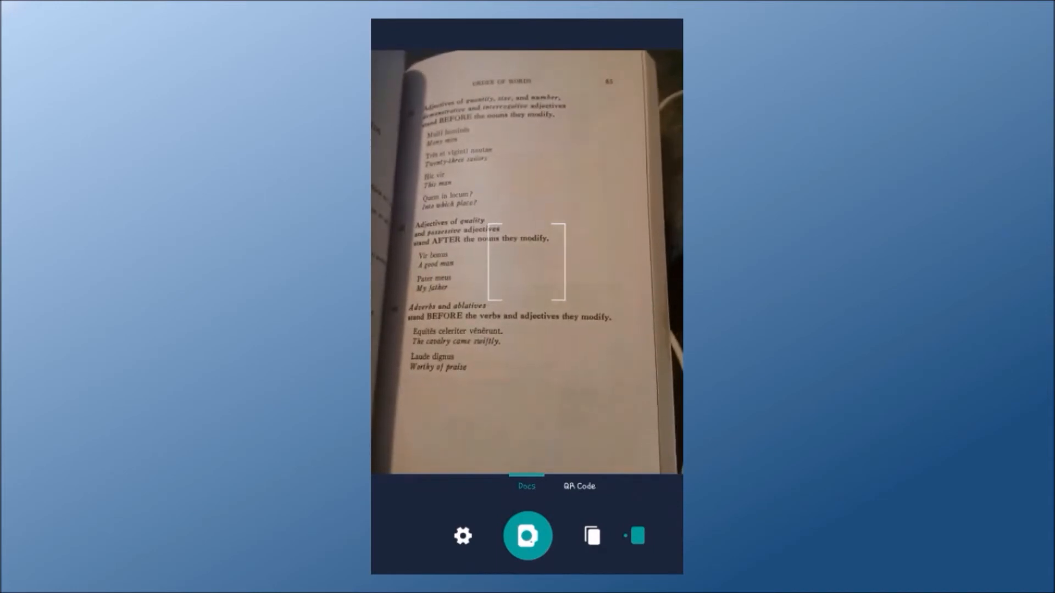
{"action": "left_click", "coordinate": [526, 536]}
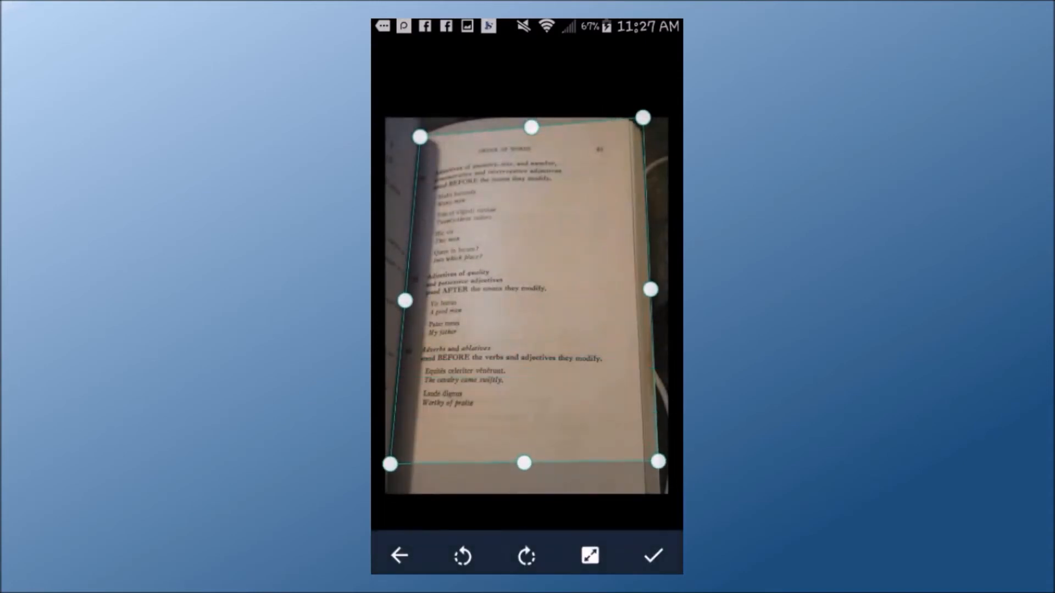
{"action": "left_click", "coordinate": [656, 556]}
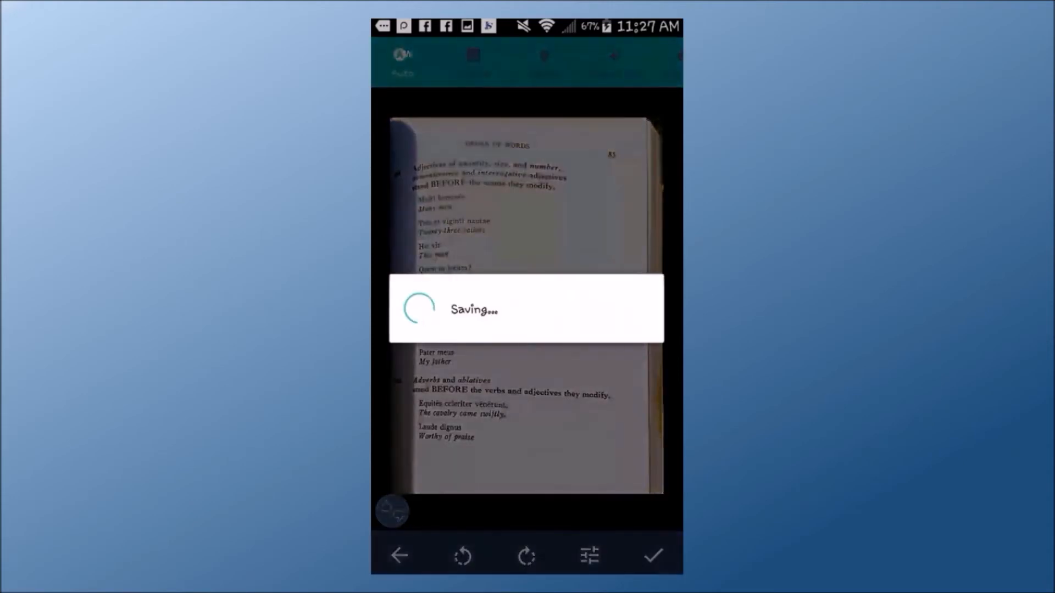
{"action": "left_click", "coordinate": [654, 557]}
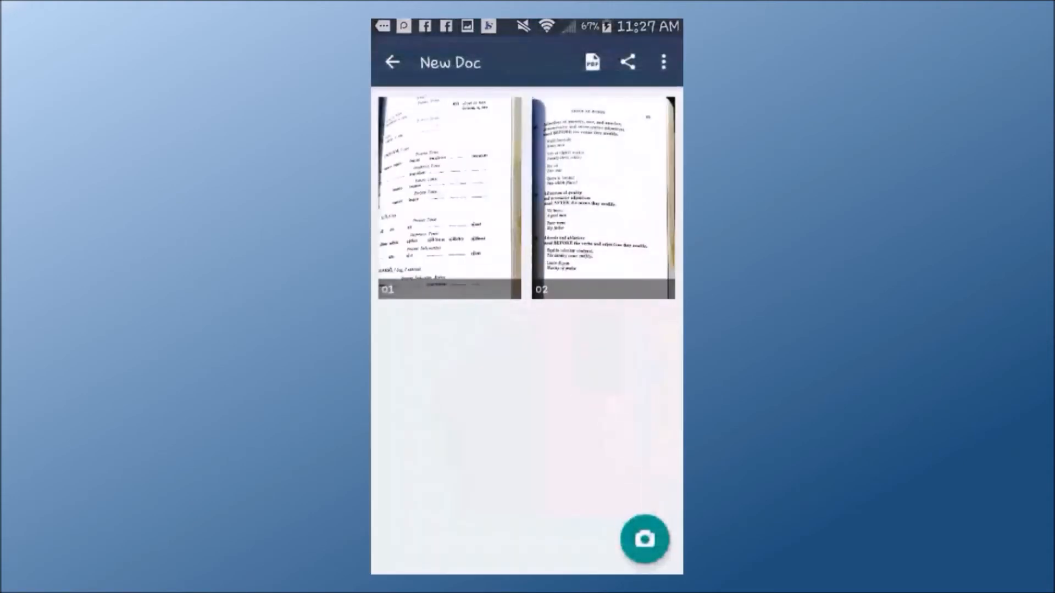
{"action": "left_click", "coordinate": [629, 61]}
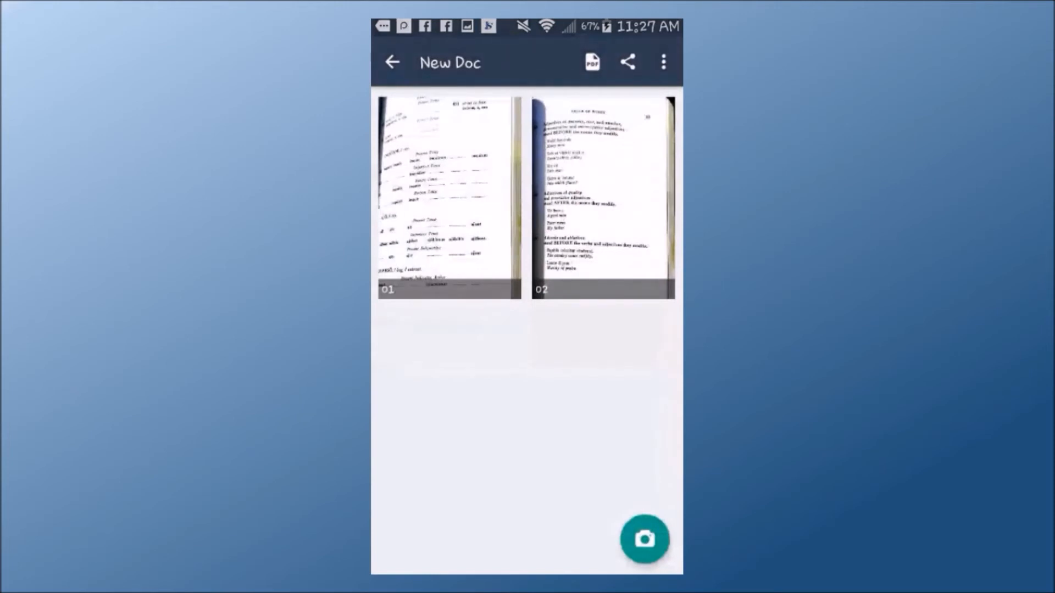
- Email New Doc.pdf, choosing the suggested 'sr' recipient address, and send it
{"action": "left_click", "coordinate": [631, 60]}
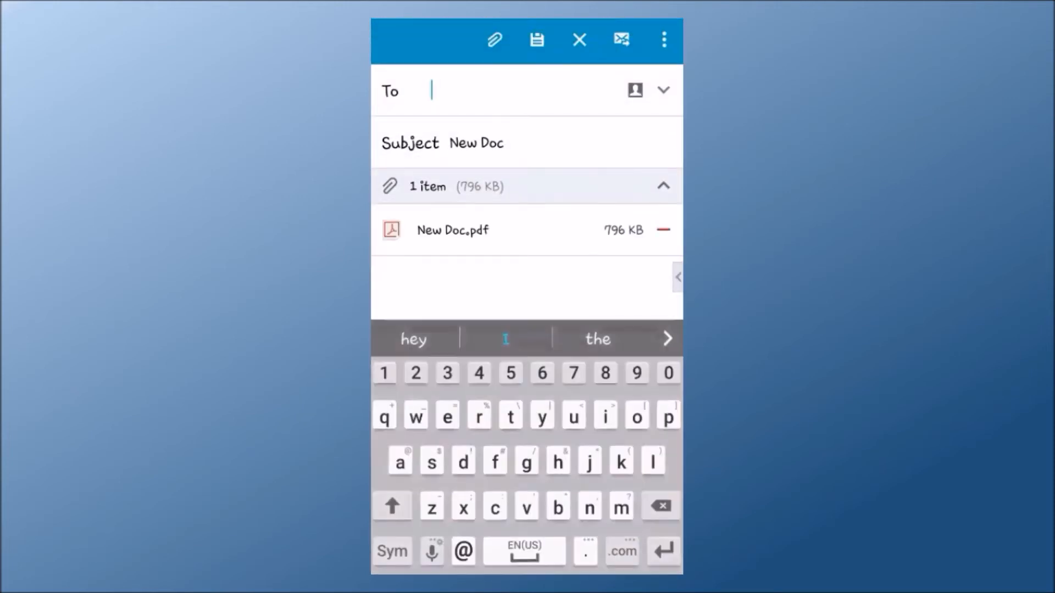
{"action": "type", "text": "sr"}
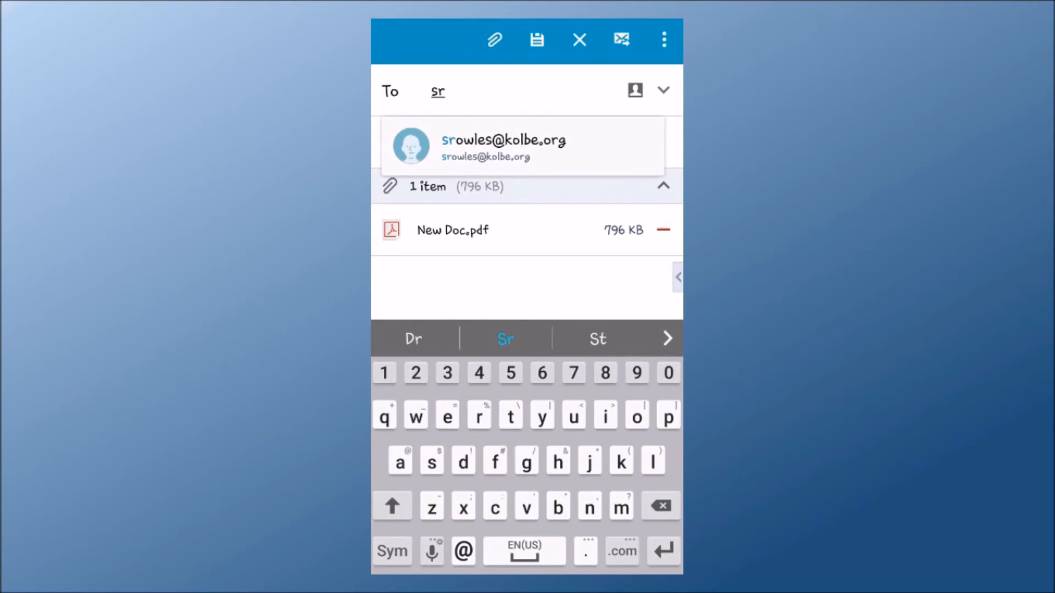
{"action": "left_click", "coordinate": [506, 145]}
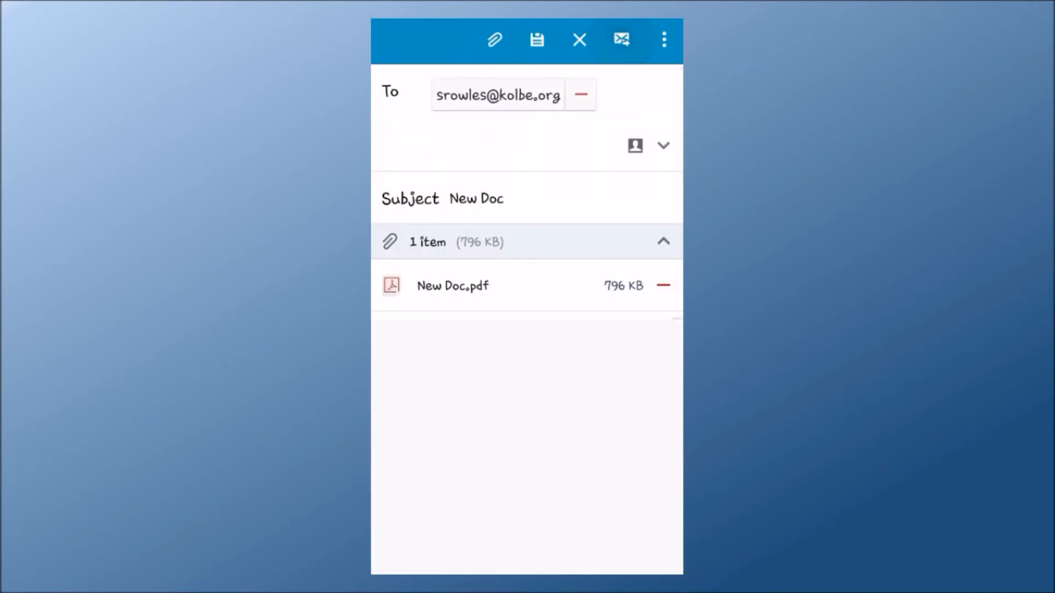
{"action": "left_click", "coordinate": [621, 39]}
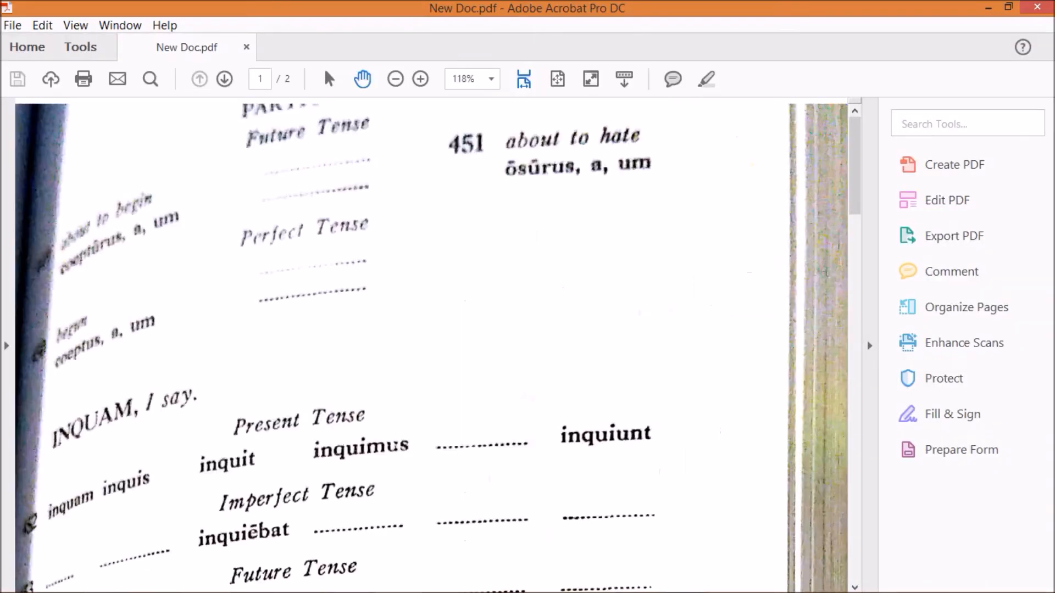
- View the New Doc message with its PDF attachment in the Outlook inbox
{"action": "left_click", "coordinate": [224, 79]}
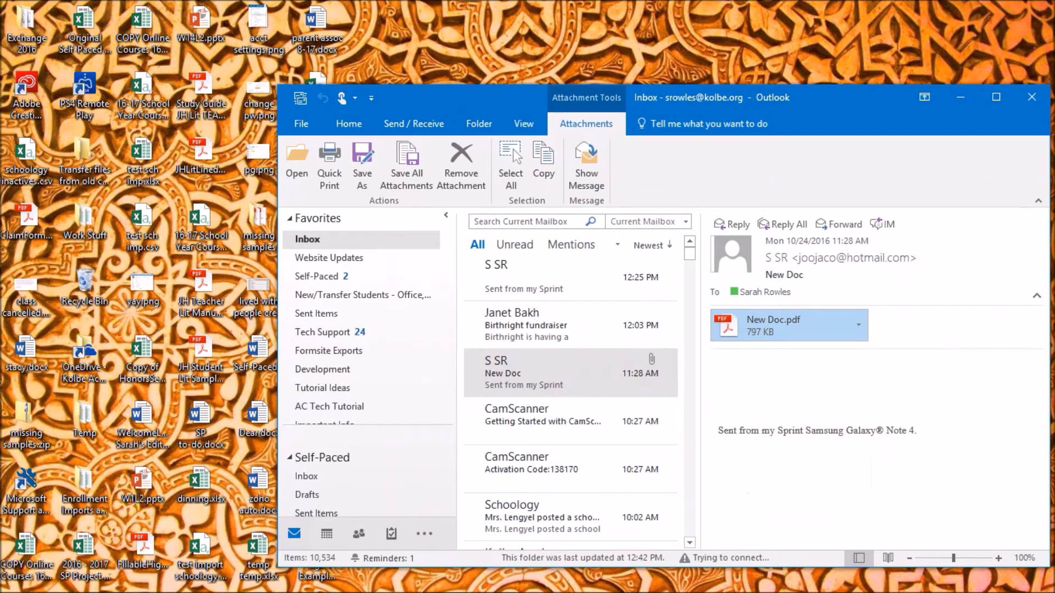
{"action": "left_click", "coordinate": [363, 160]}
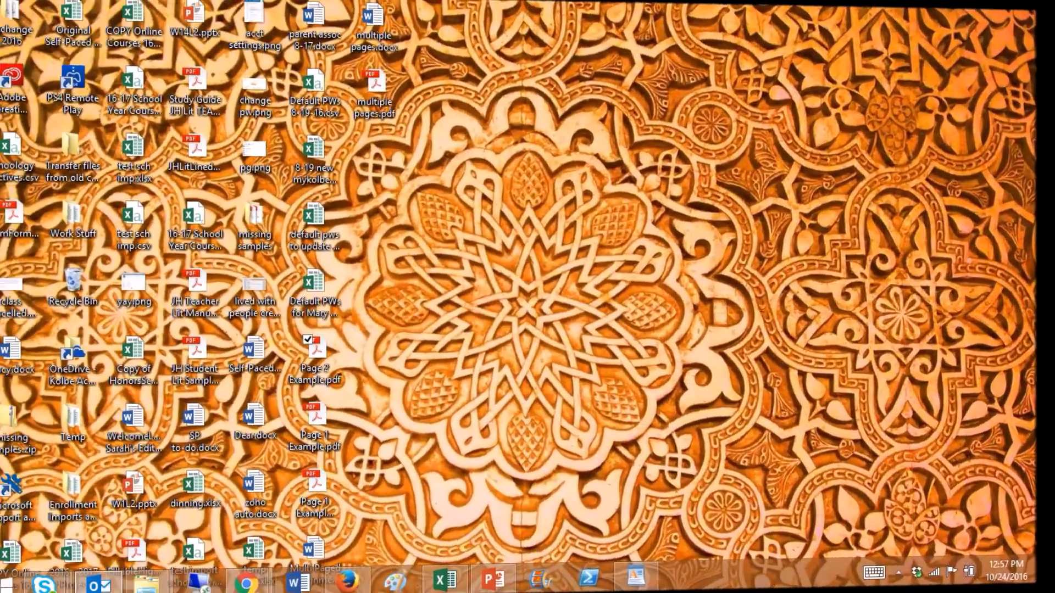
- Create a blank Word document and insert both page photo JPGs into it
{"action": "left_click", "coordinate": [300, 591]}
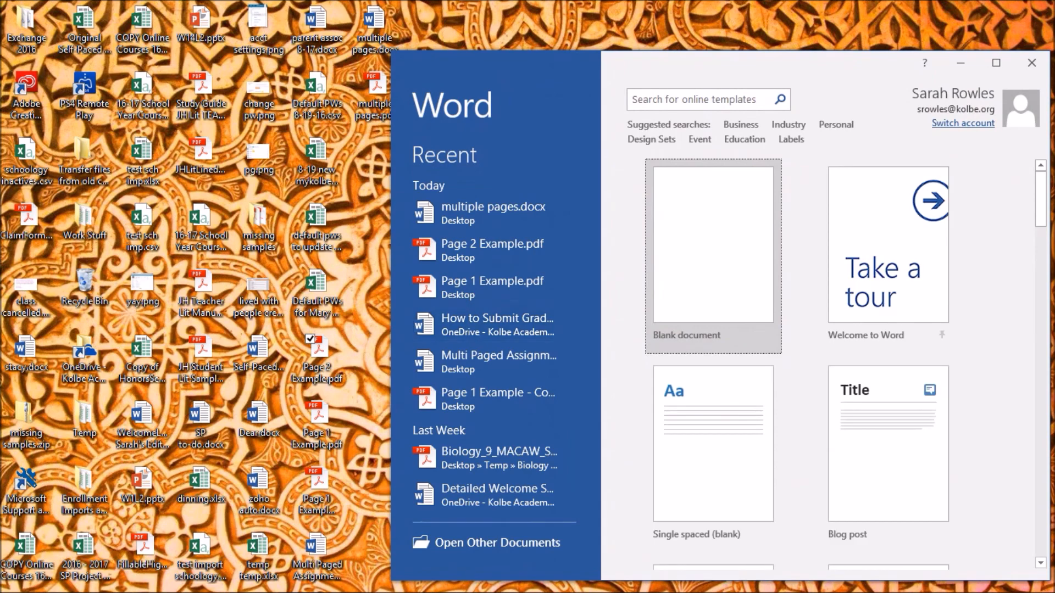
{"action": "left_click", "coordinate": [712, 244]}
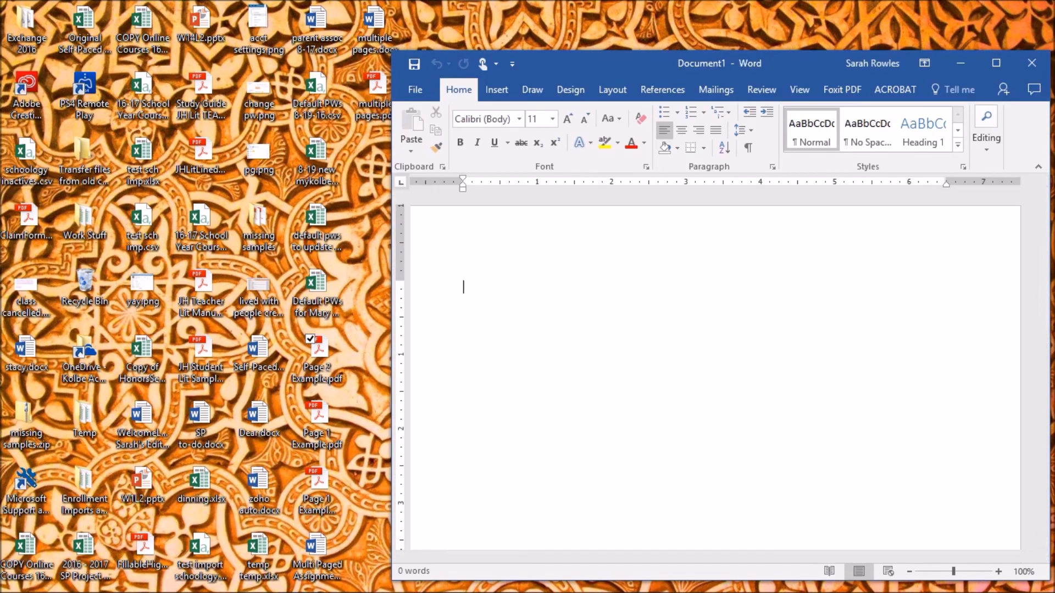
{"action": "left_click", "coordinate": [496, 90]}
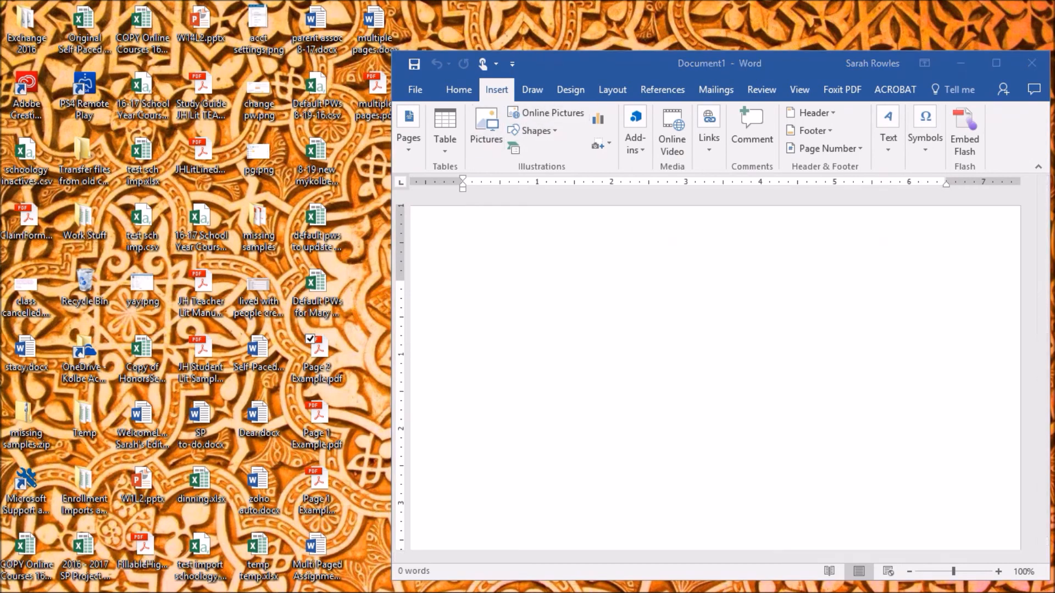
{"action": "left_click", "coordinate": [485, 120]}
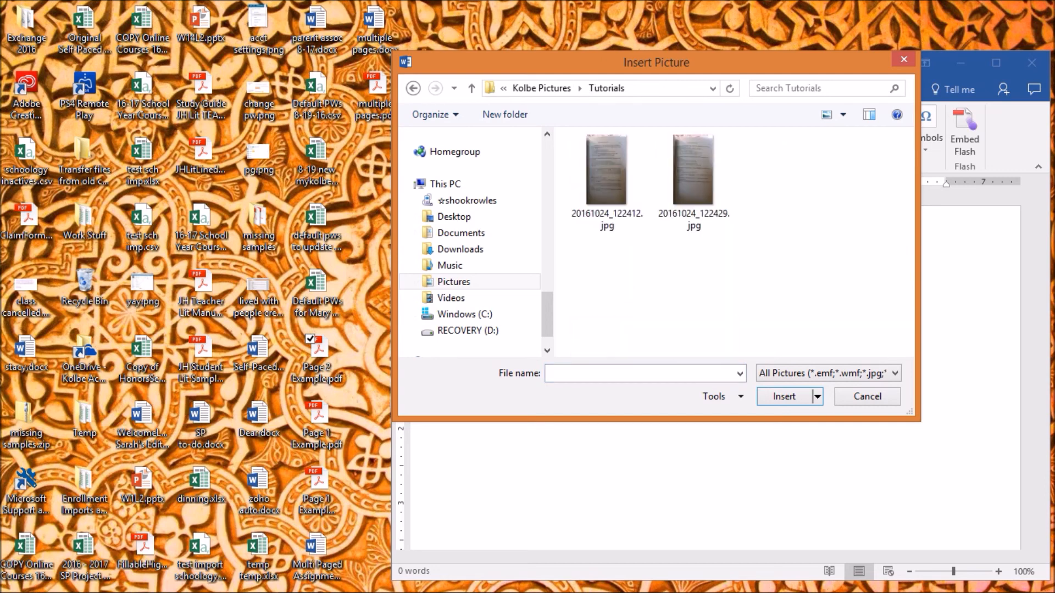
{"action": "left_click", "coordinate": [867, 396]}
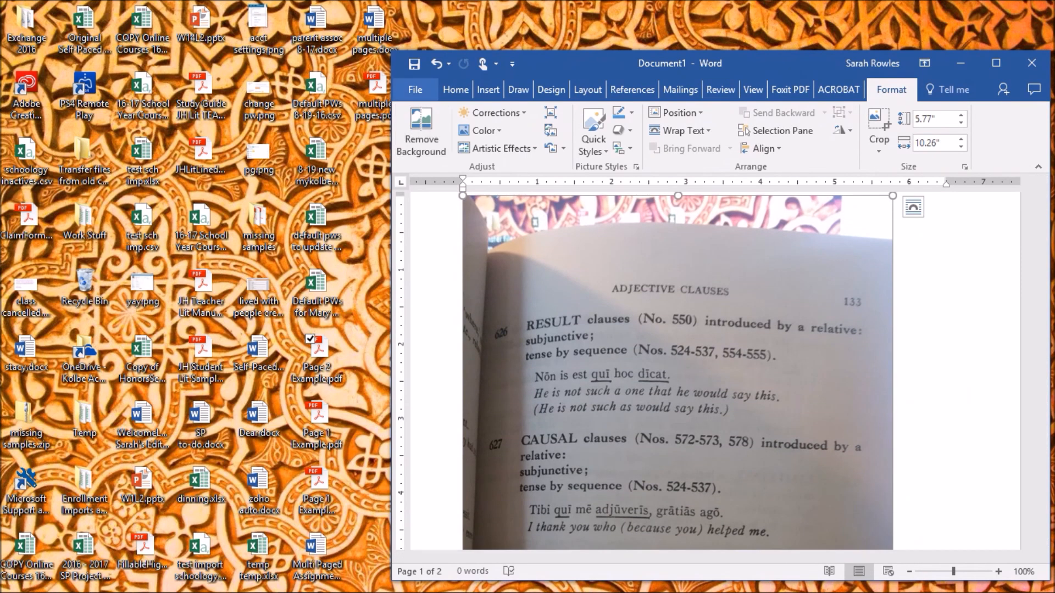
- Save the document as Adobe PDF, agreeing to save the file first
{"action": "left_click", "coordinate": [414, 89]}
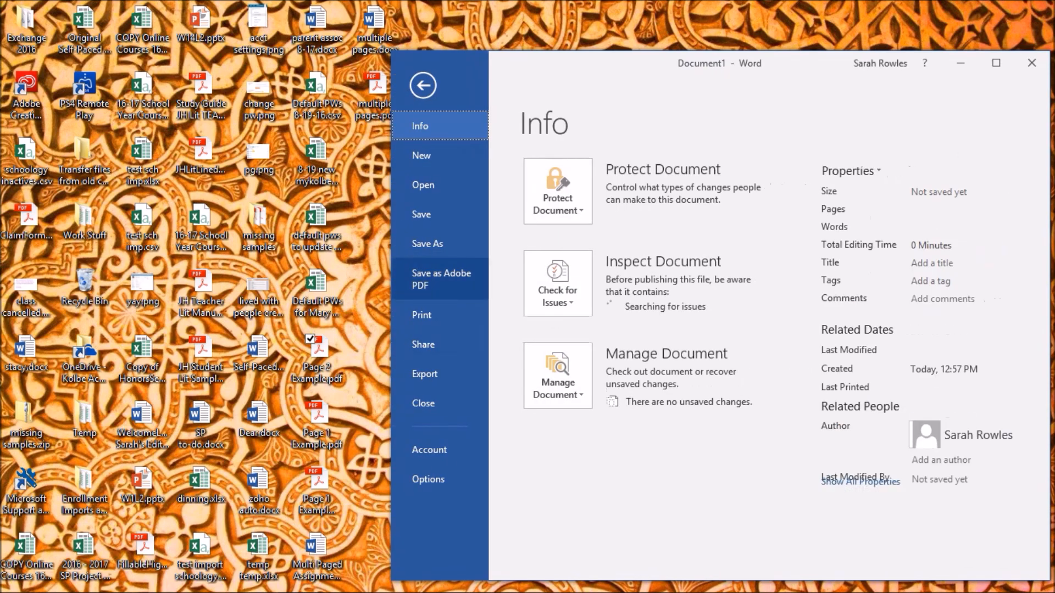
{"action": "left_click", "coordinate": [441, 280]}
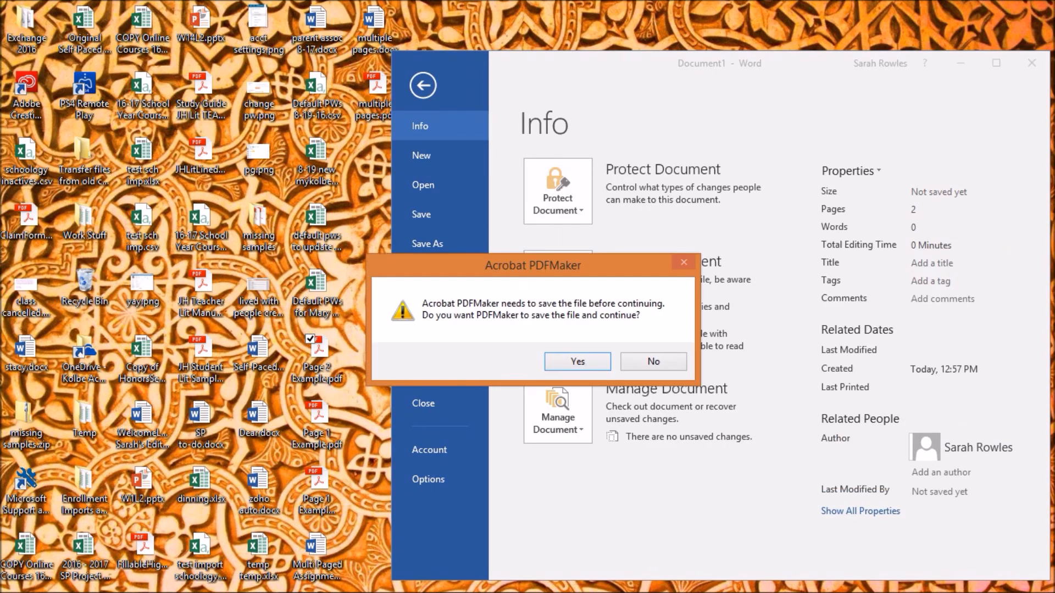
{"action": "left_click", "coordinate": [578, 361]}
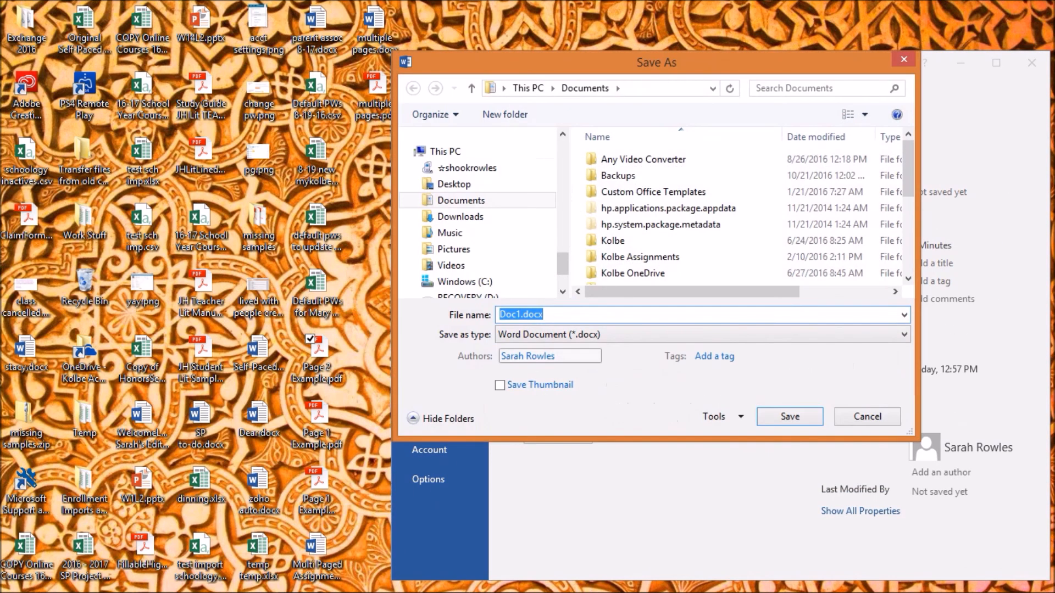